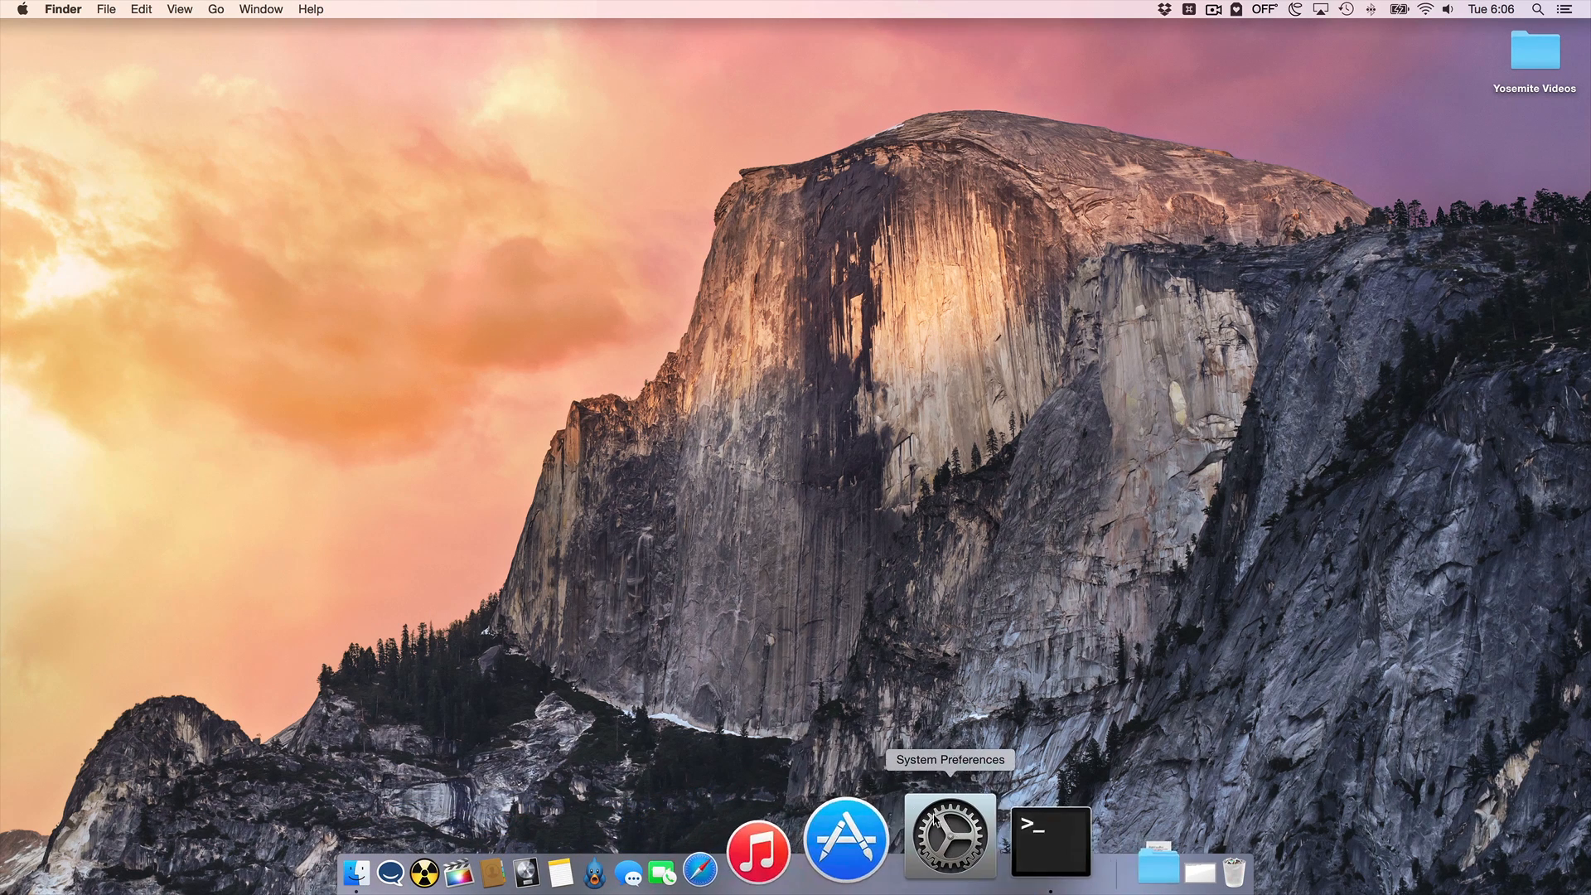
{"action": "mouse_move", "coordinate": [710, 801]}
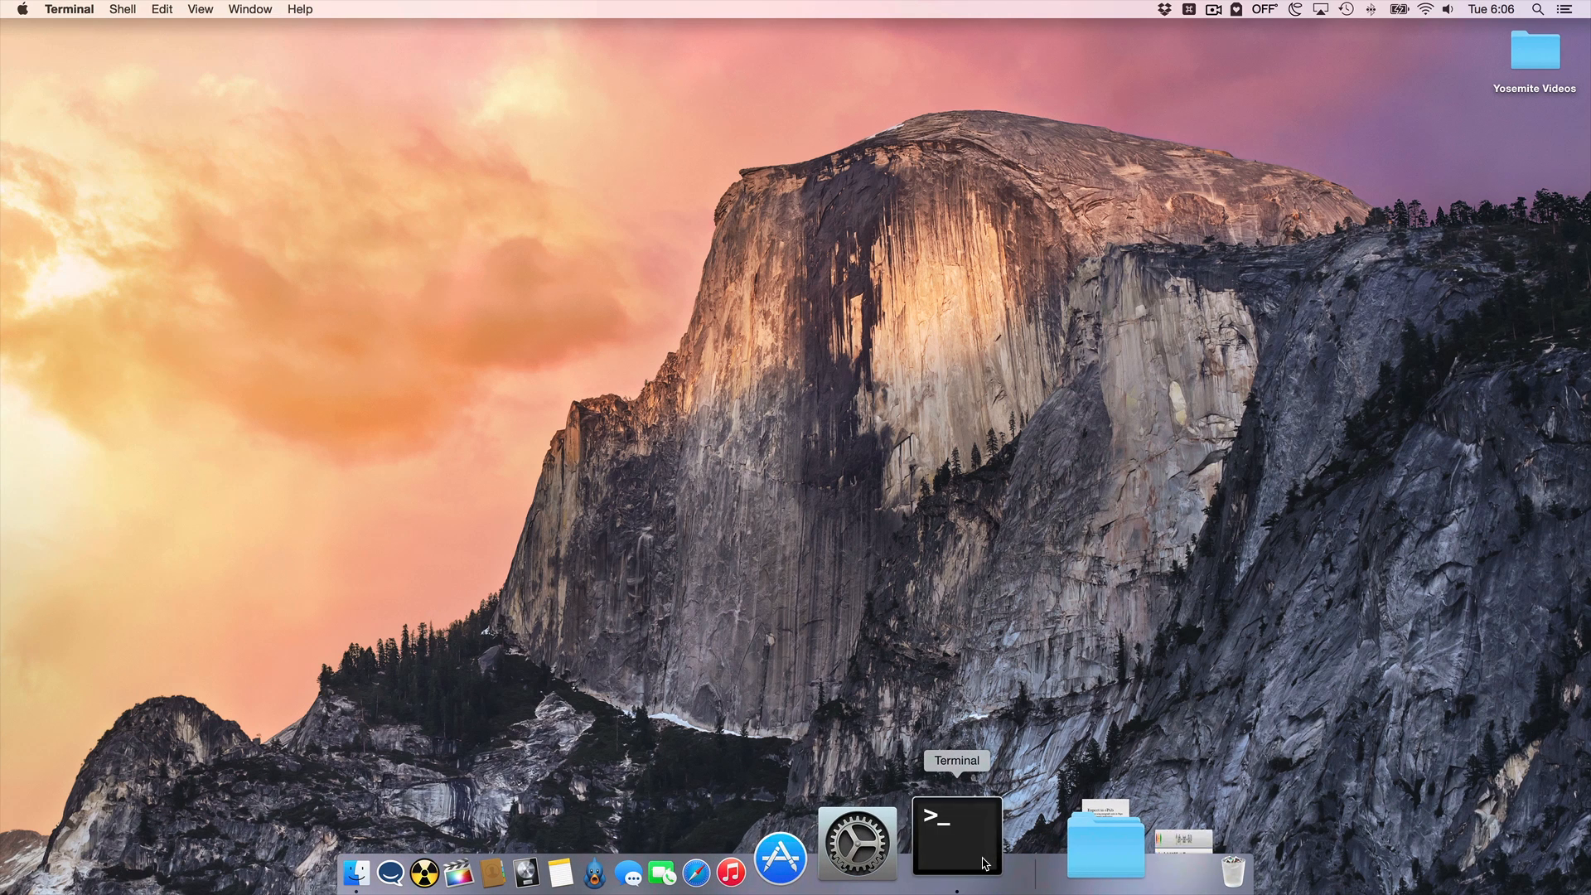
Run 'defaults delete com.apple.dock' in Terminal to clear the Dock's saved preferences
{"action": "left_click", "coordinate": [954, 836]}
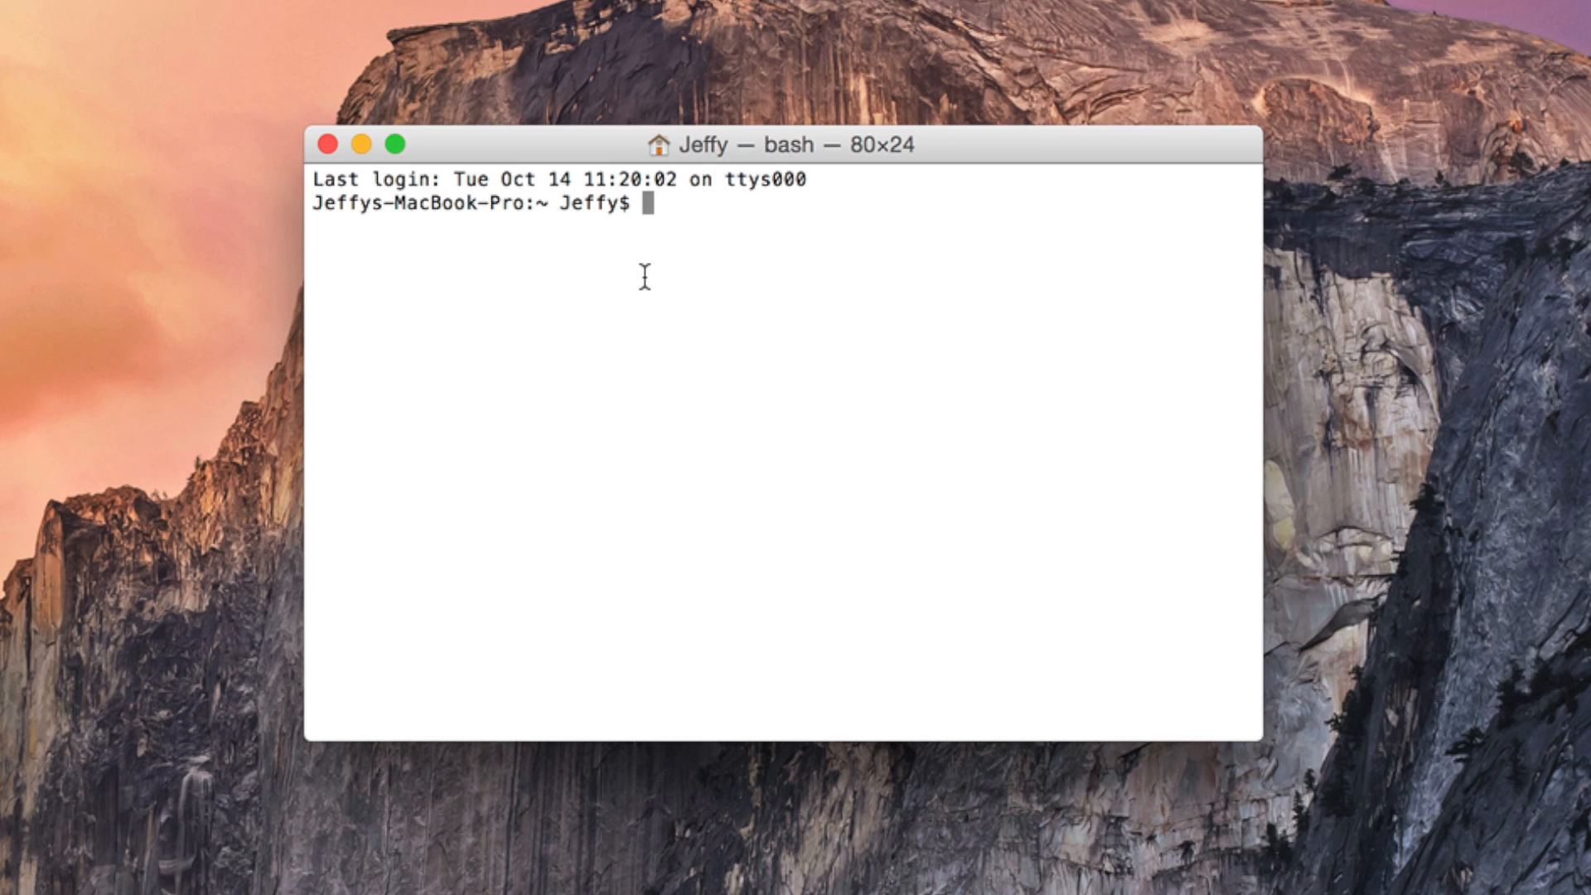
{"action": "type", "text": "defaults delete com.apple.dock"}
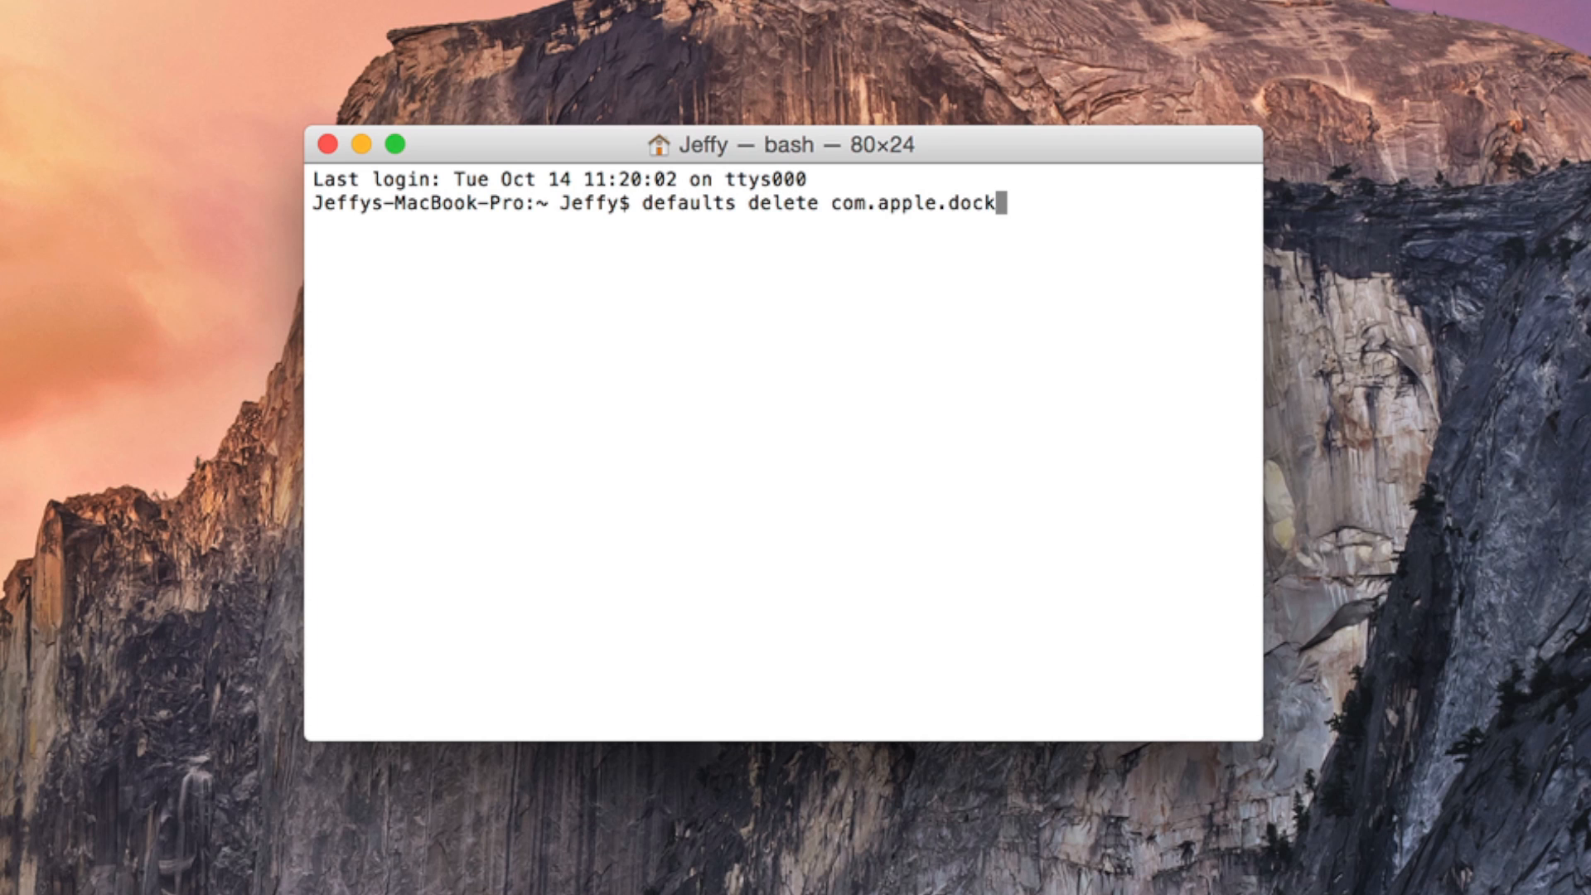
{"action": "double_click", "coordinate": [672, 203]}
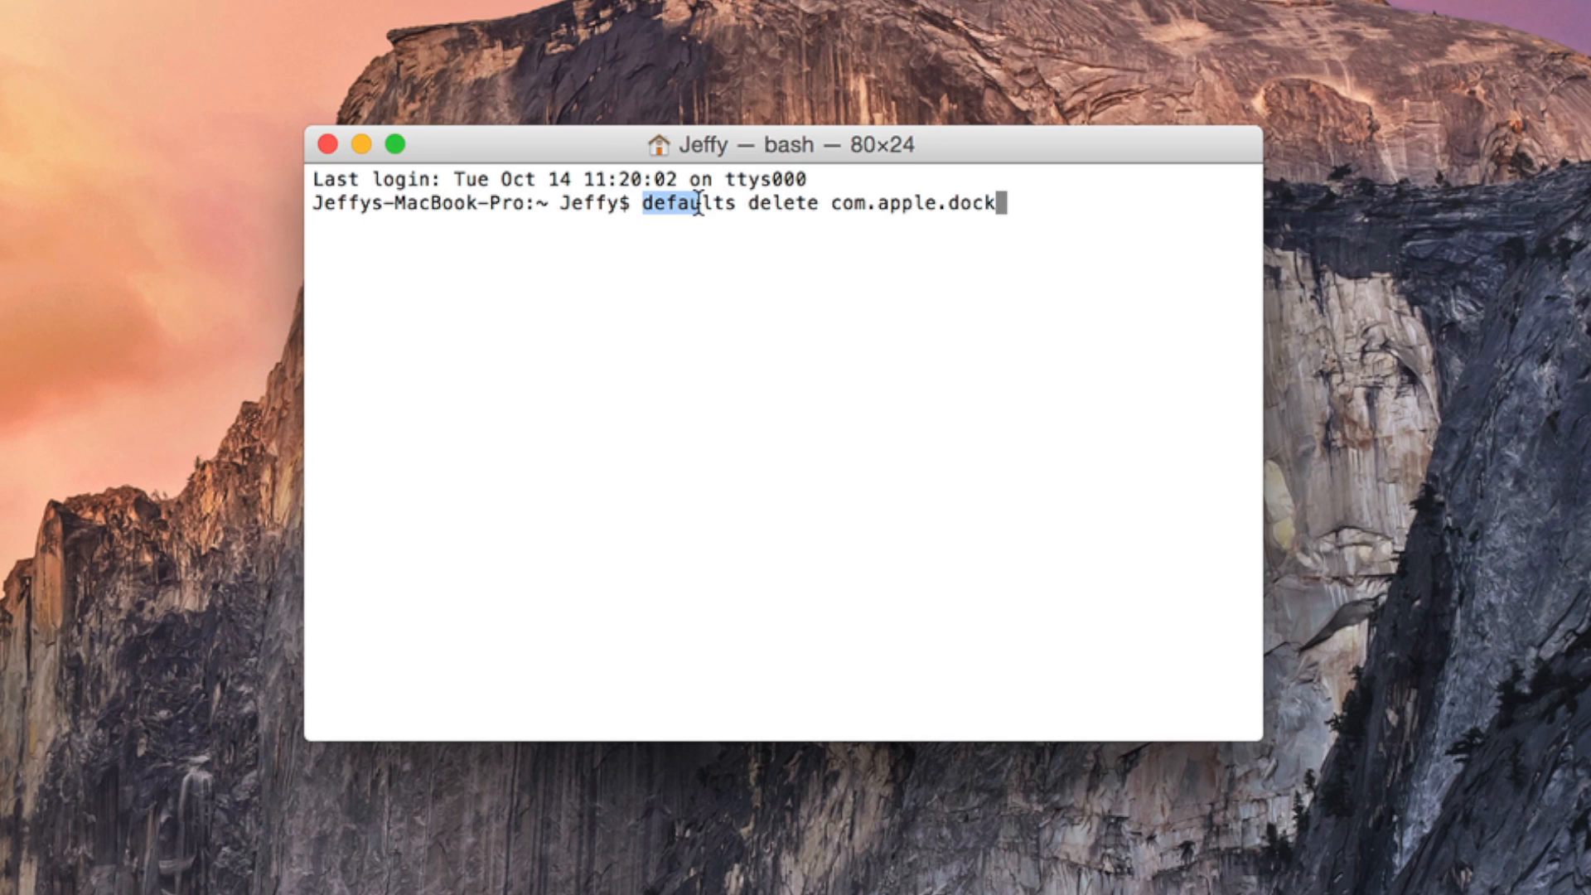
{"action": "left_click_drag", "start_coordinate": [655, 203], "coordinate": [999, 203]}
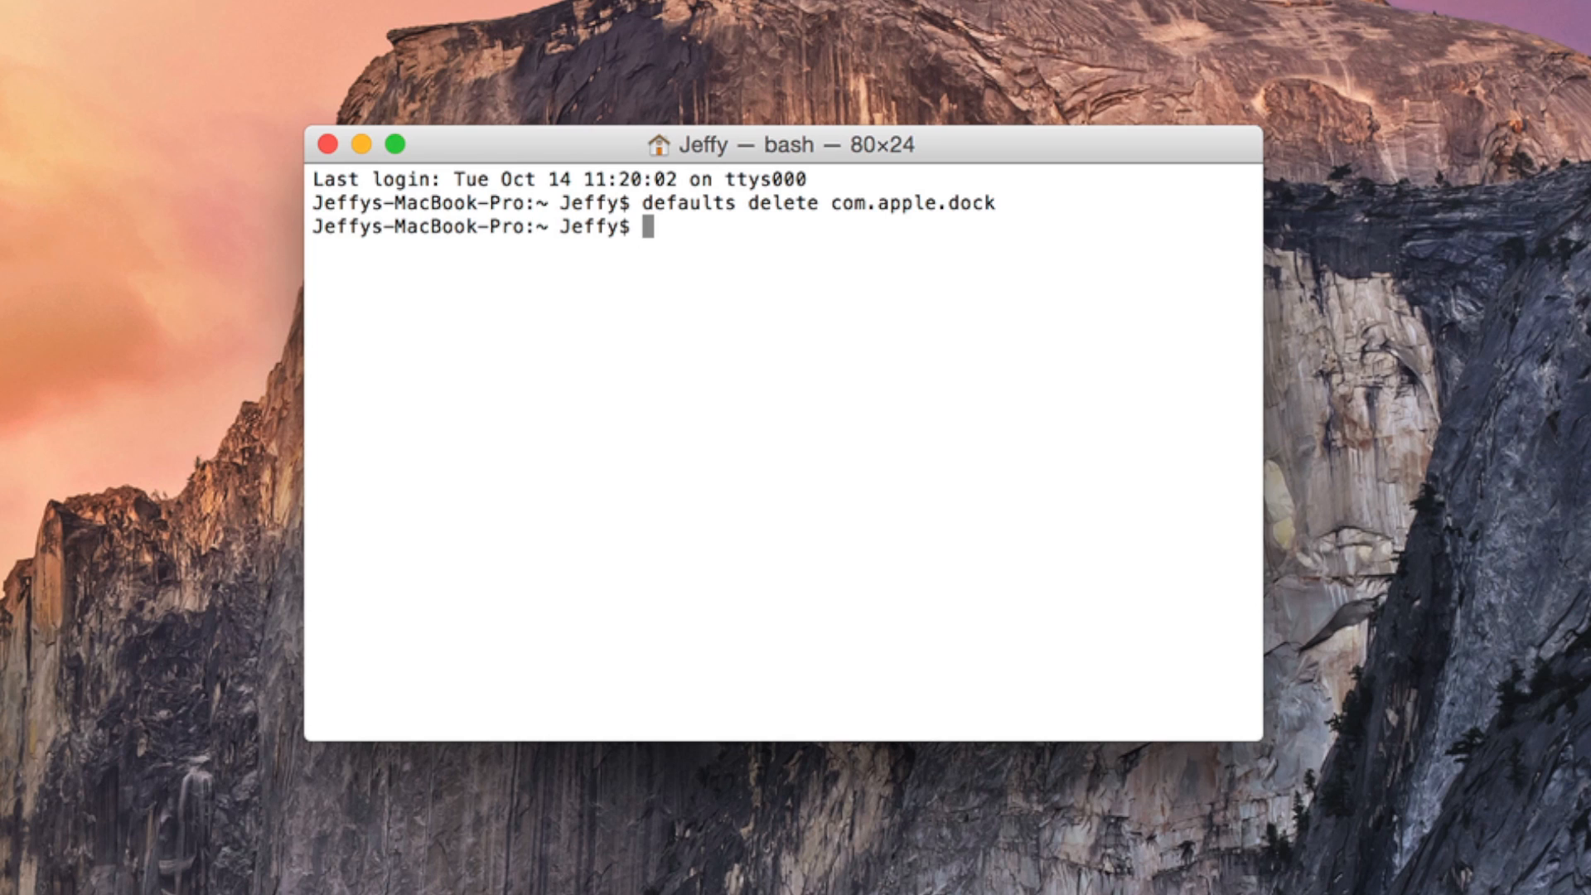
Enter 'killall Dock' at the Terminal prompt
{"action": "type", "text": "killall Dock"}
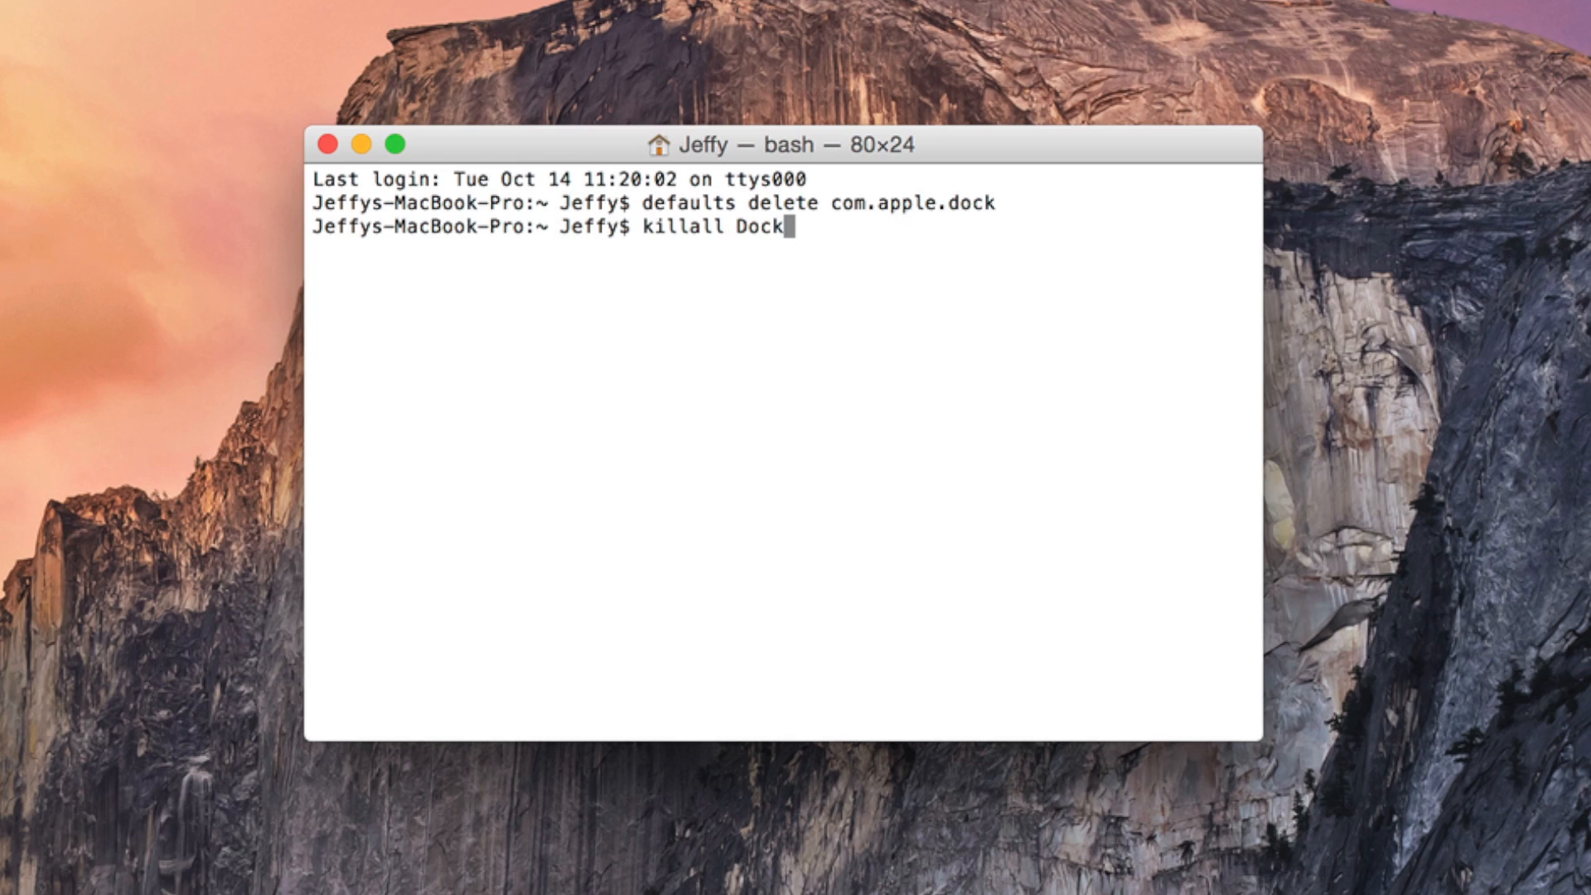
{"action": "mouse_move", "coordinate": [1037, 261]}
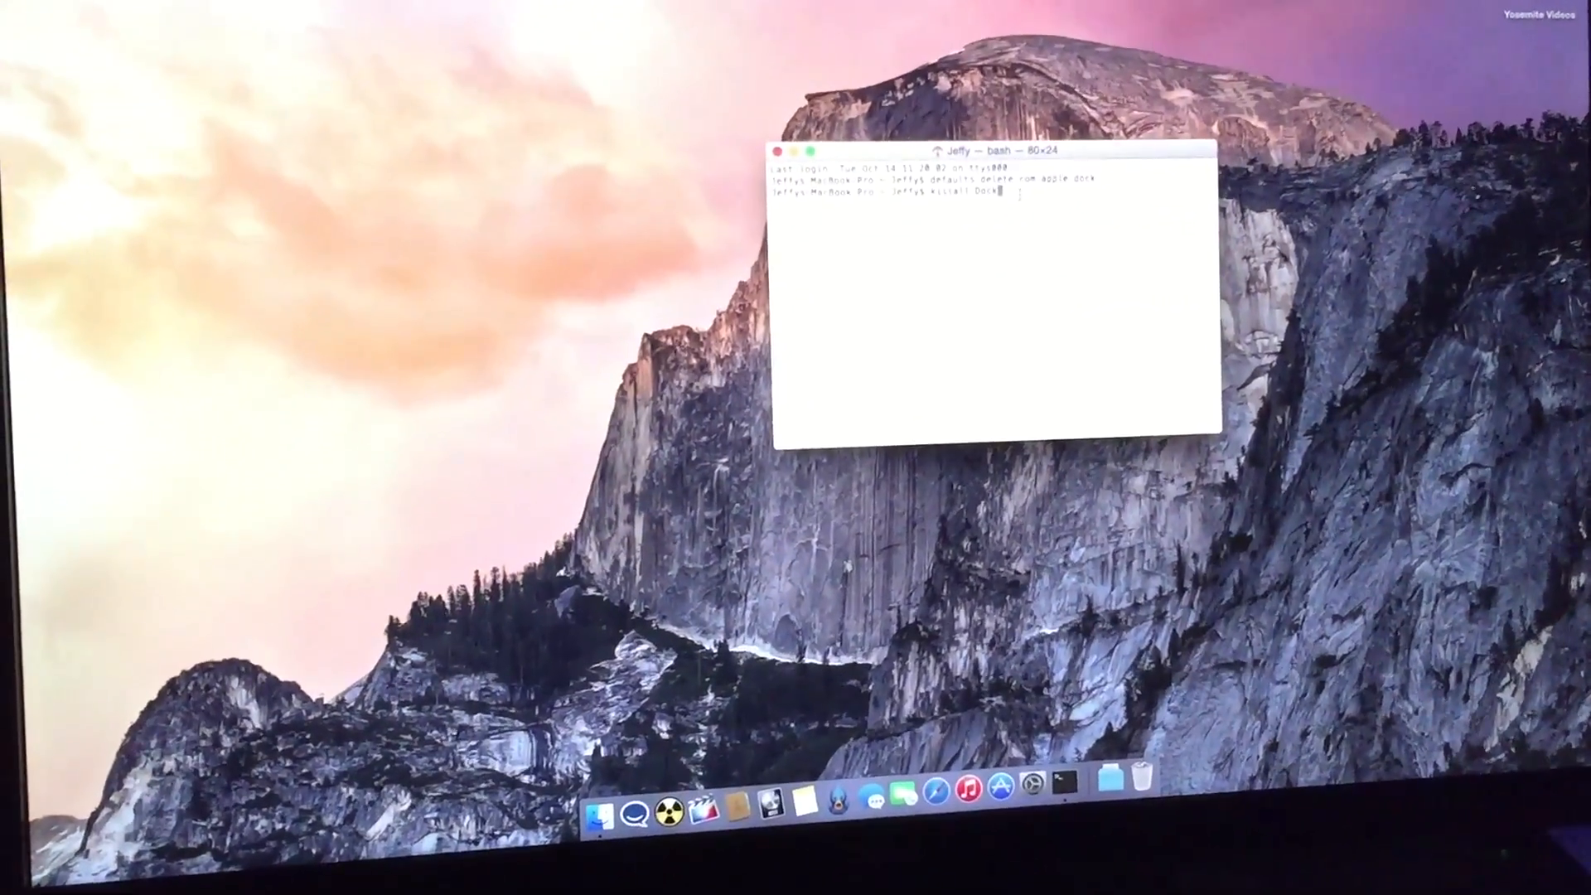
Run 'killall Dock' so the Dock relaunches with its default apps
{"action": "key", "text": "Return"}
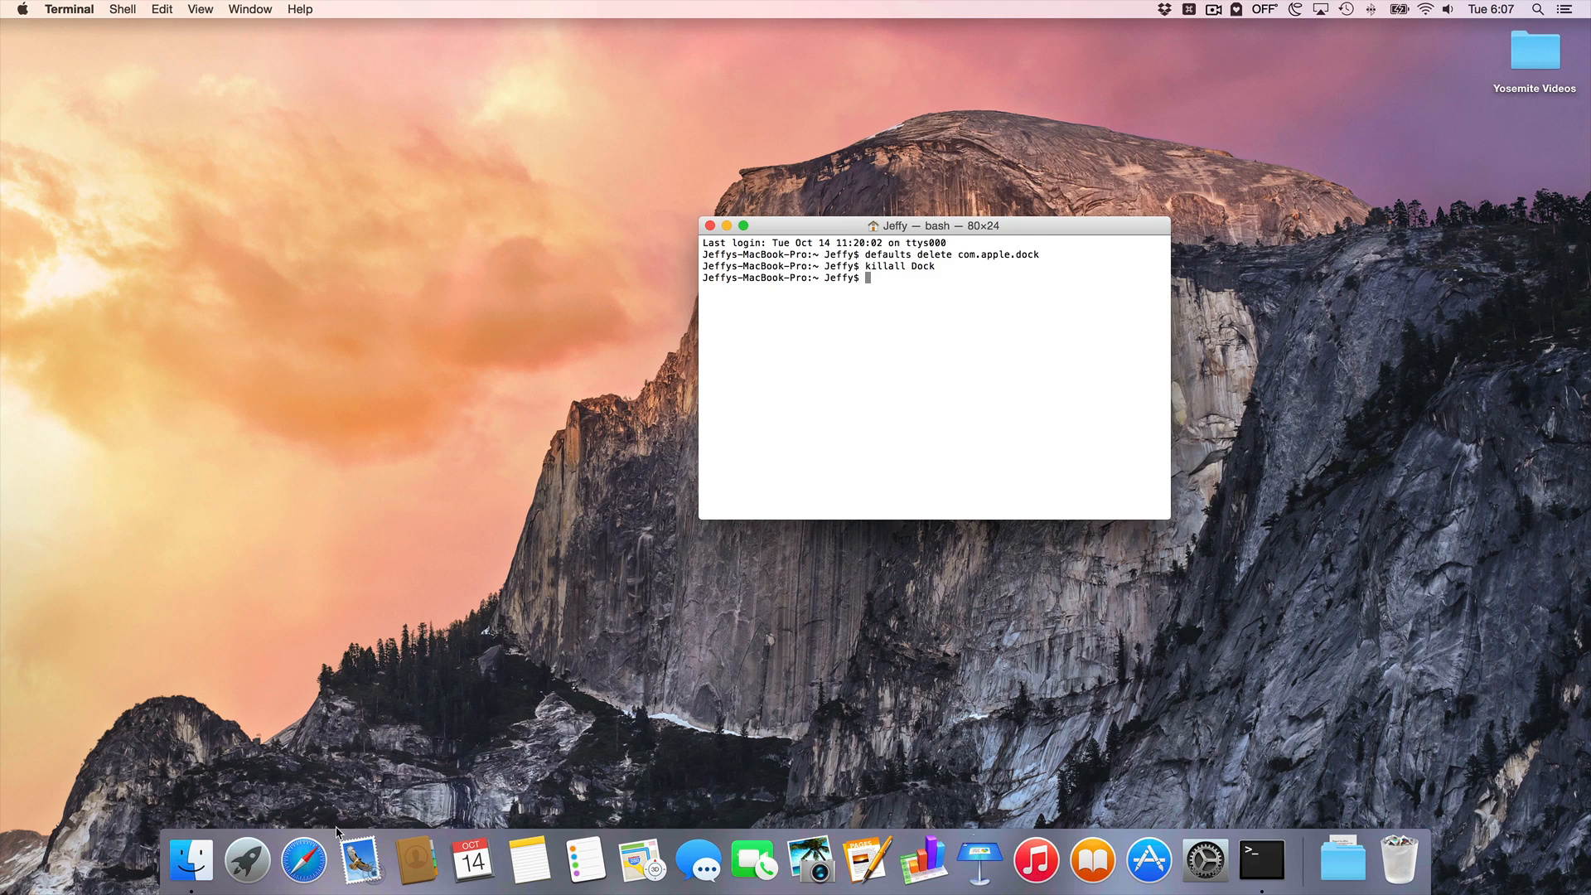
{"action": "mouse_move", "coordinate": [981, 862]}
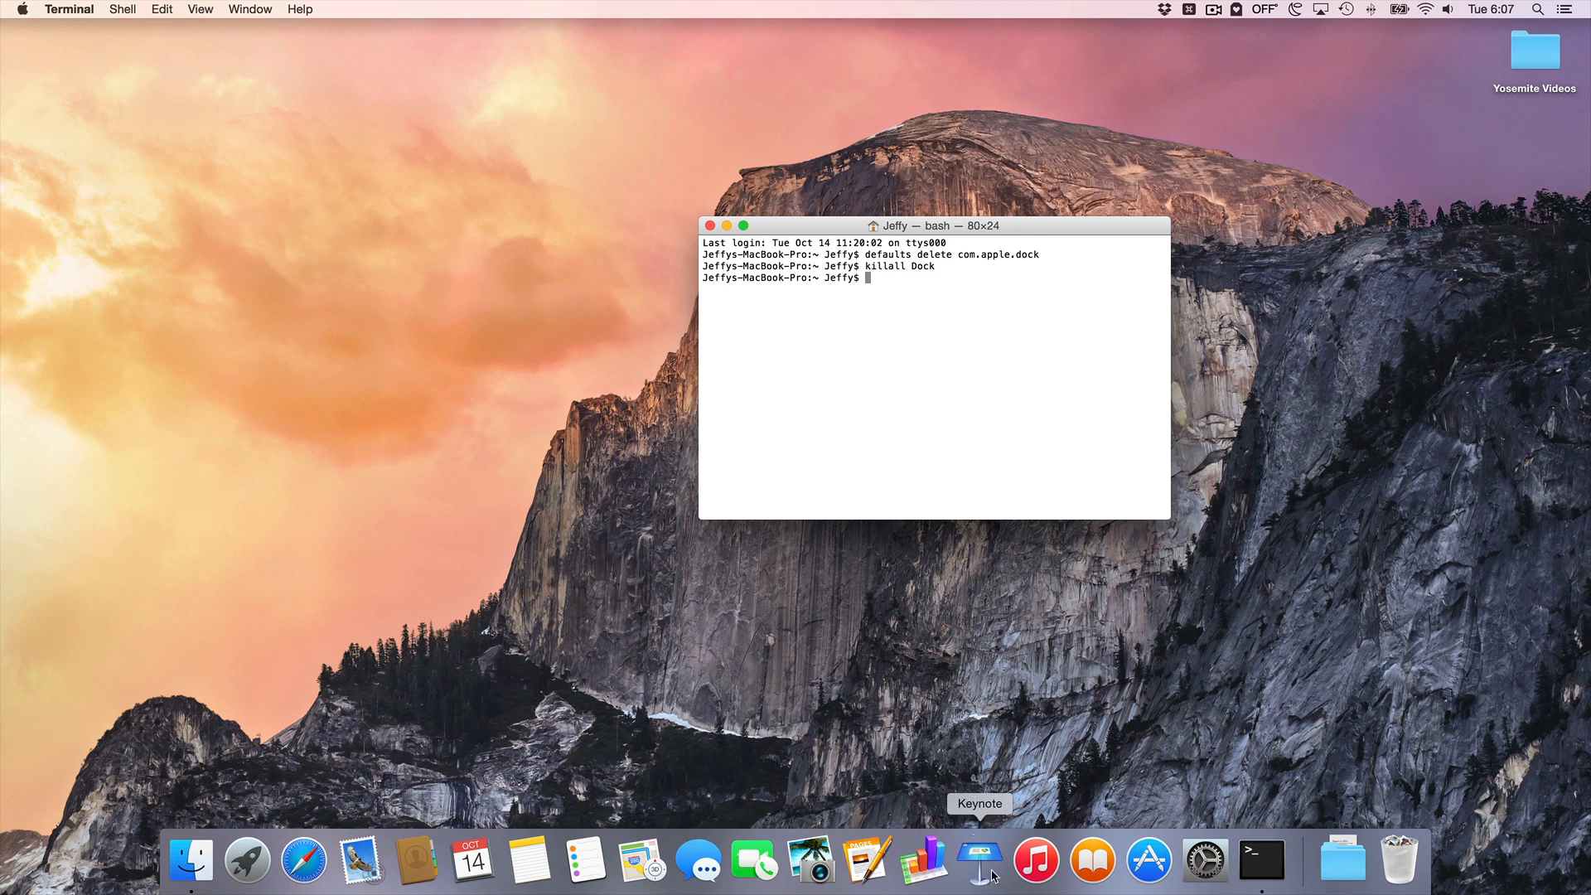
{"action": "mouse_move", "coordinate": [415, 859]}
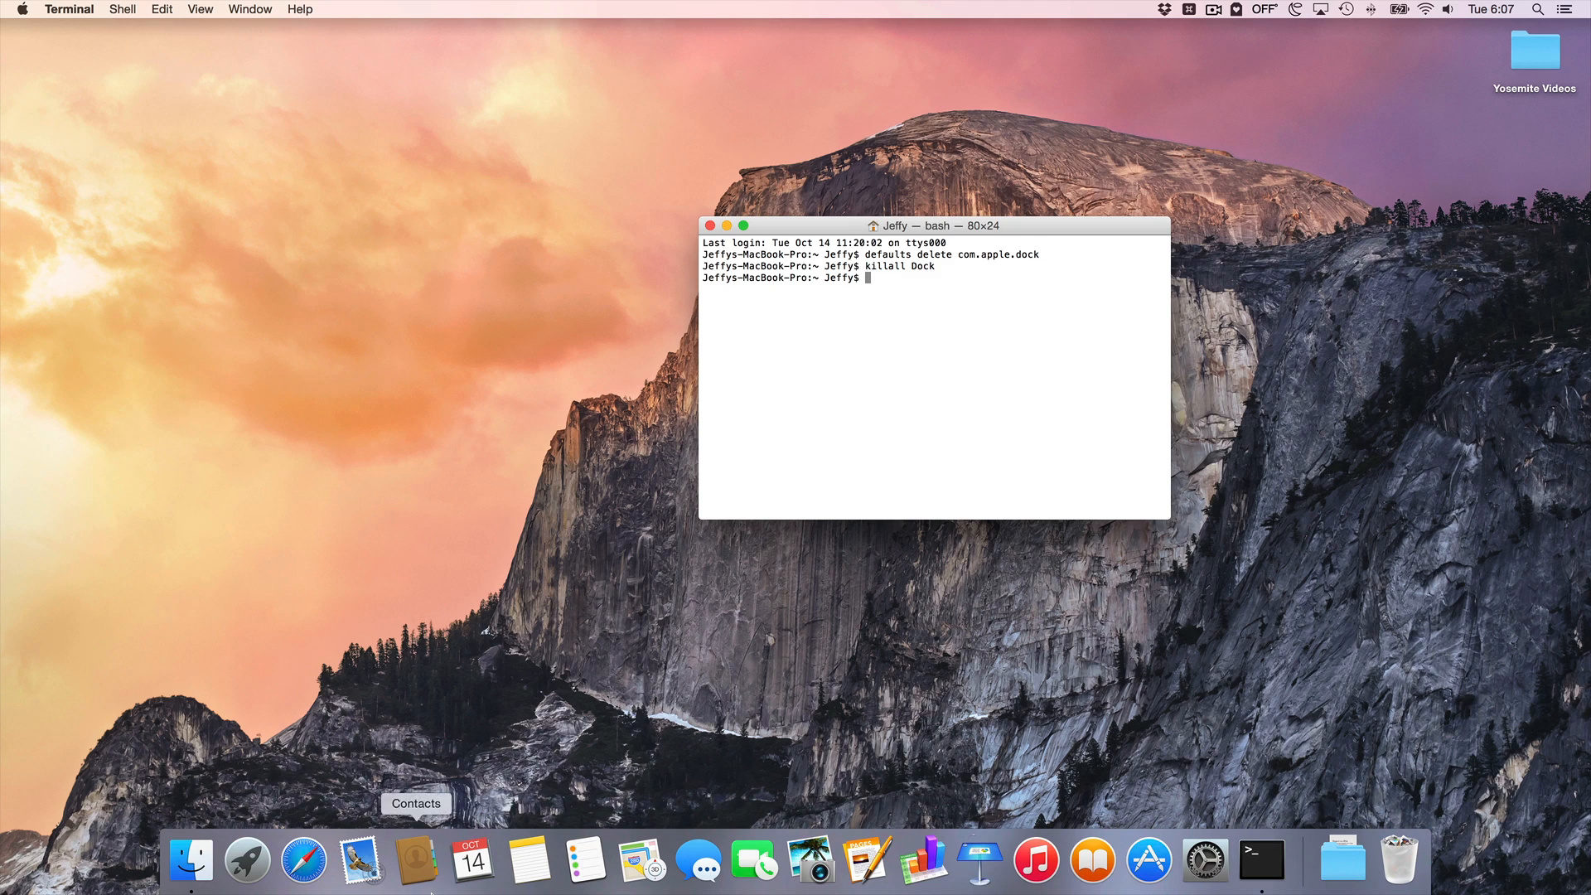
{"action": "mouse_move", "coordinate": [1149, 867]}
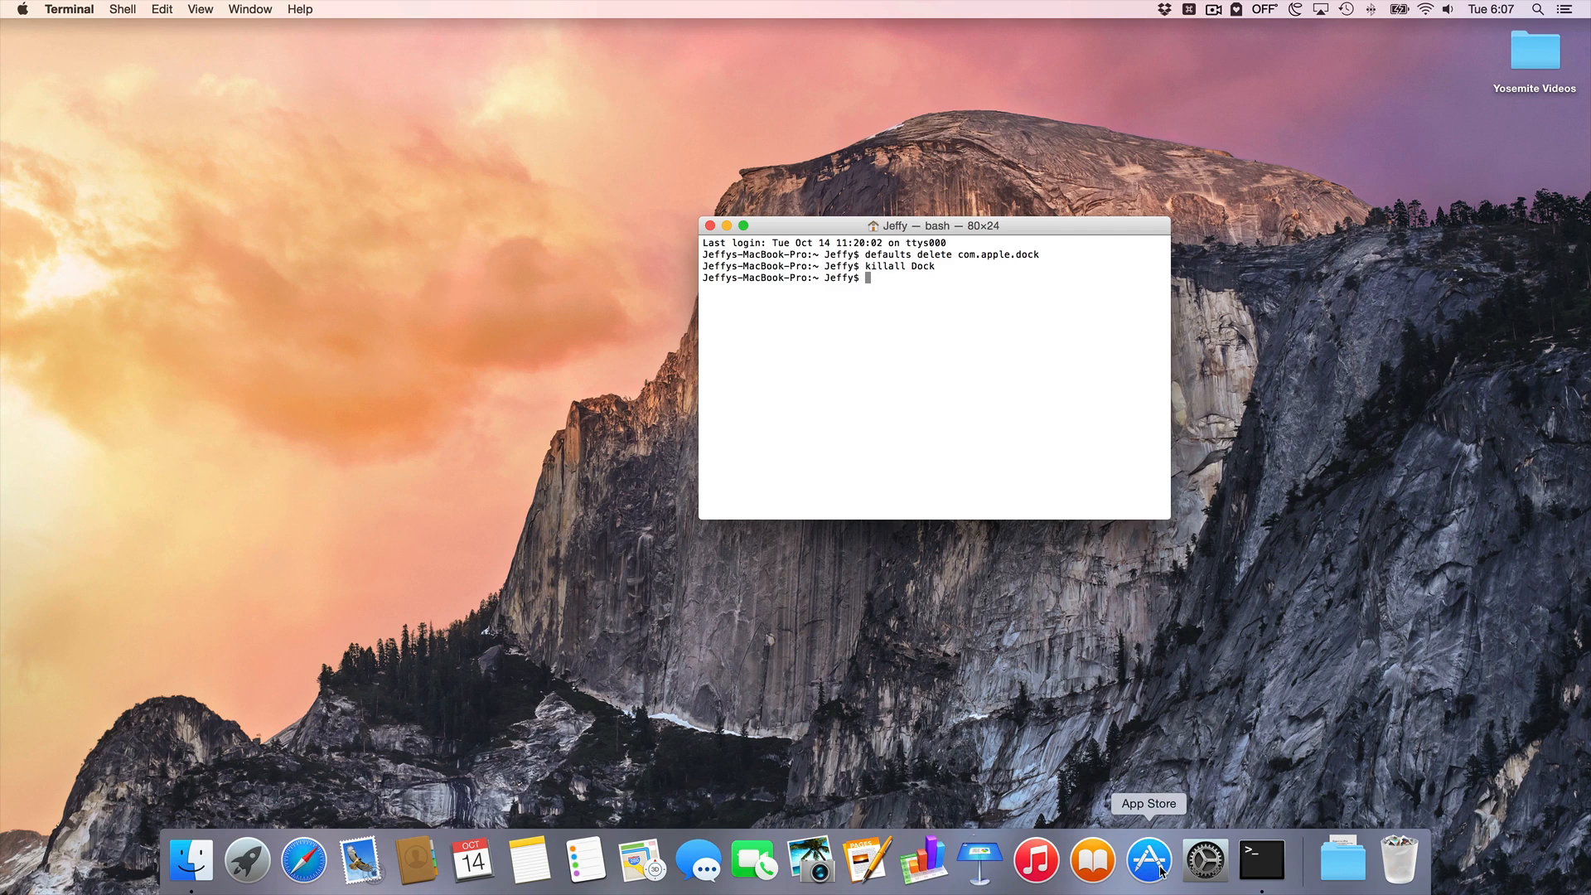
{"action": "mouse_move", "coordinate": [1093, 862]}
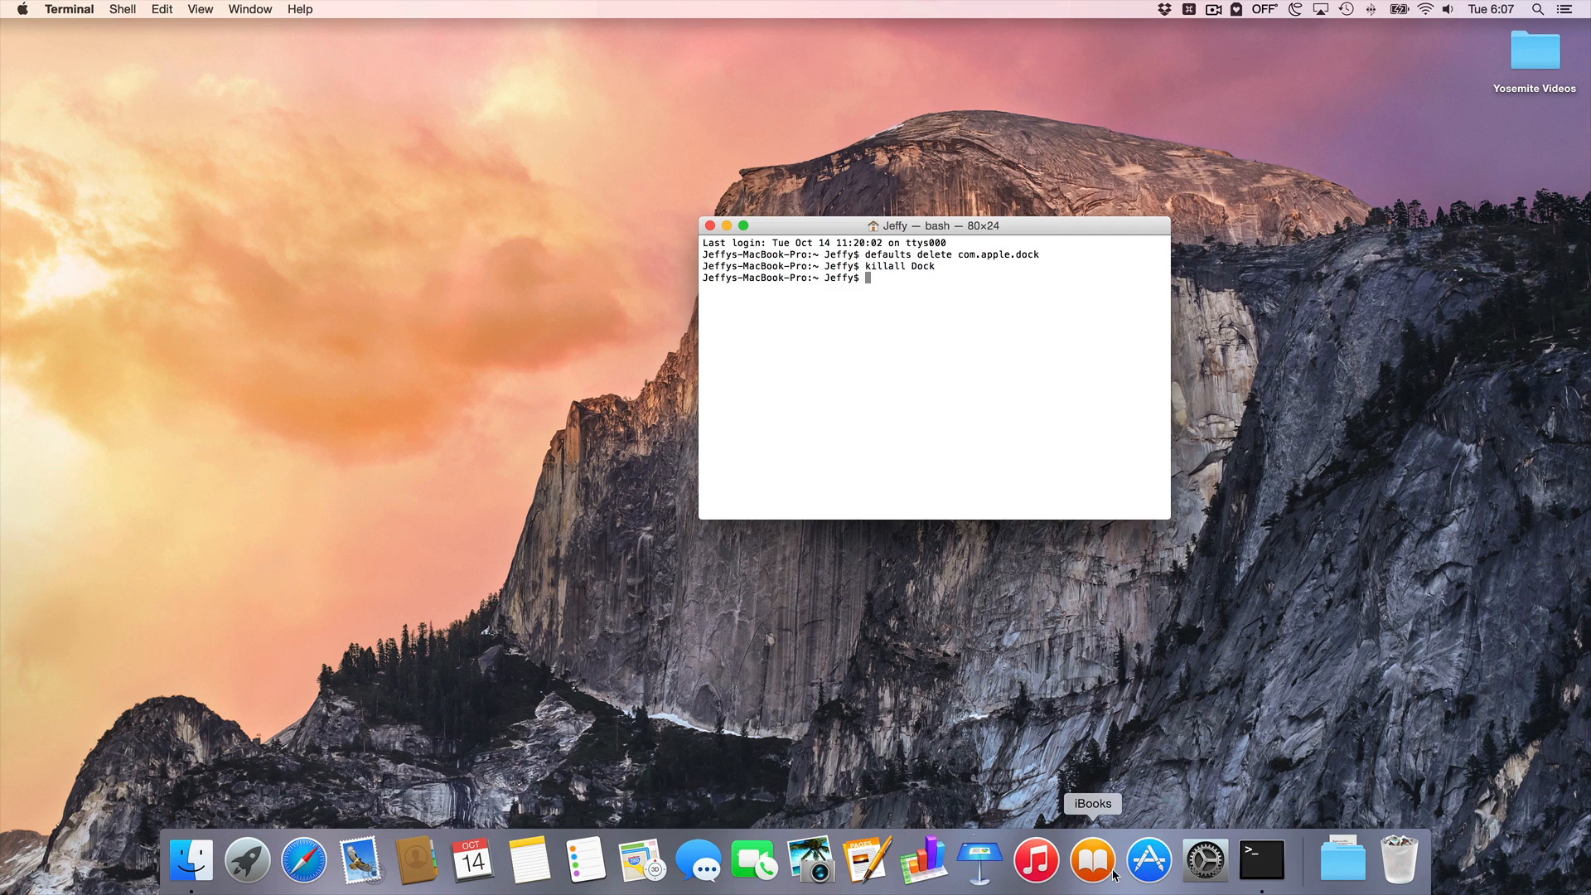
{"action": "mouse_move", "coordinate": [1012, 693]}
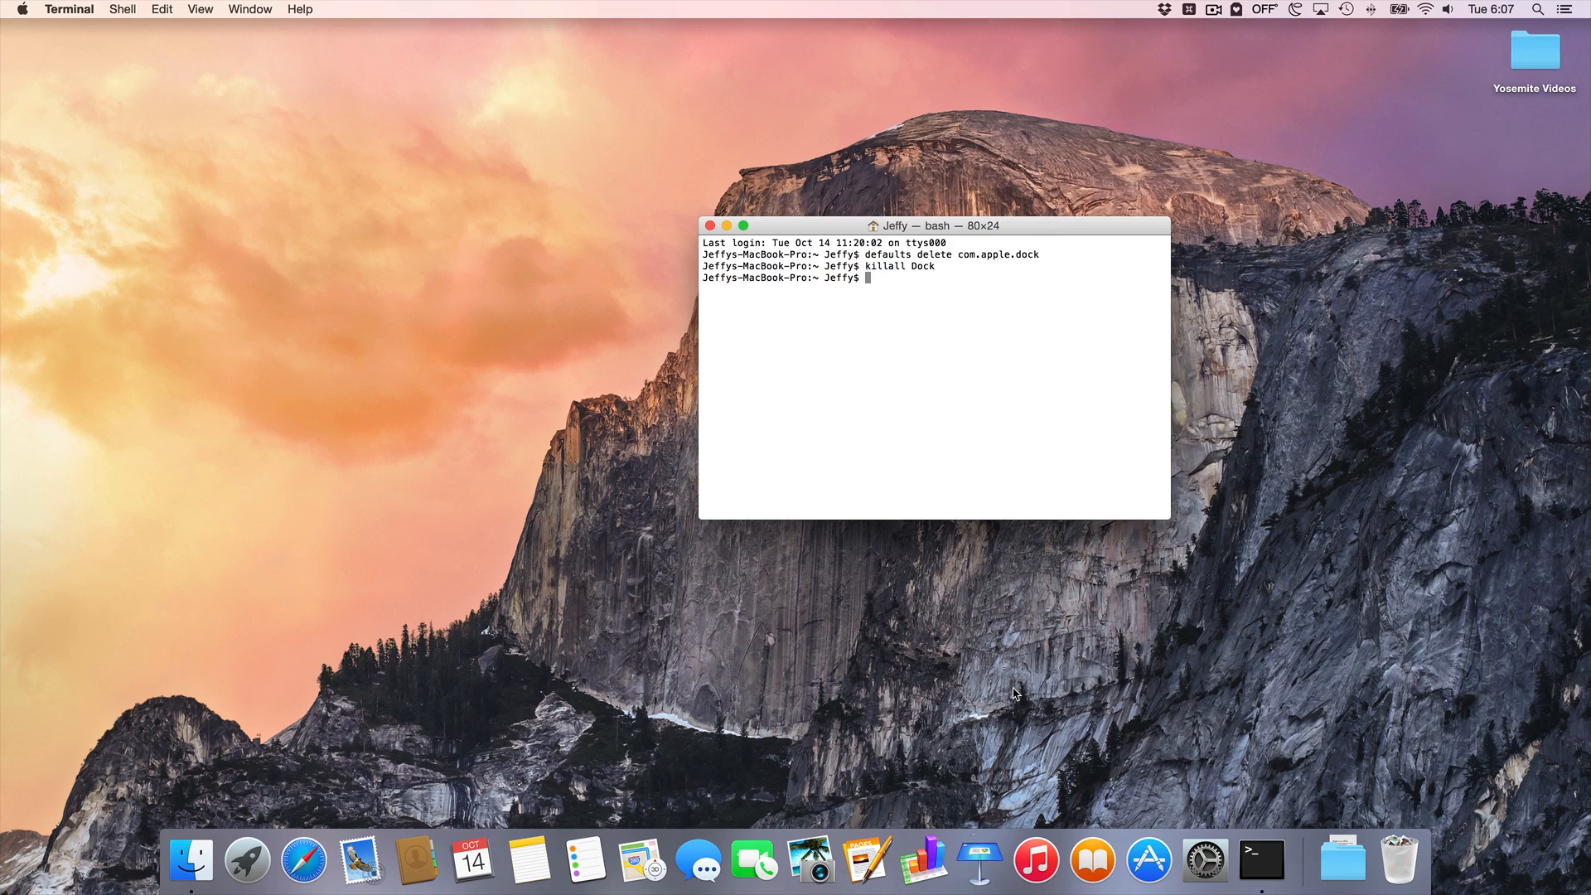